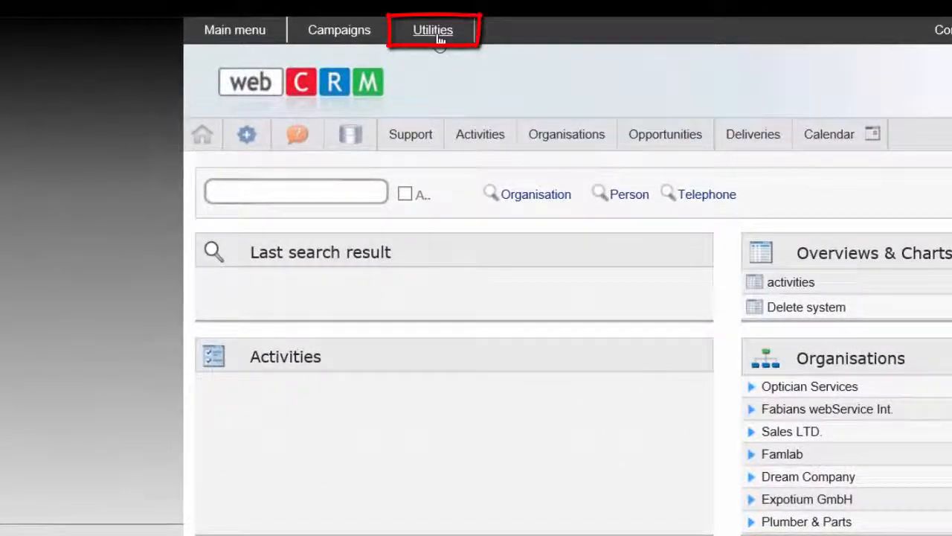
# Go to Utilities > Templates > Email: Templates to list the existing Newsletter june template
pyautogui.click(434, 30)
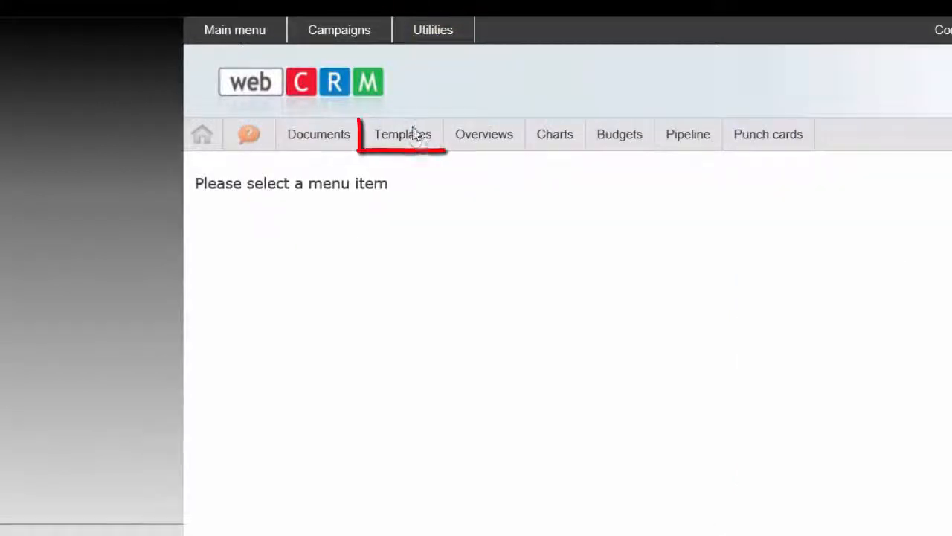
pyautogui.click(403, 134)
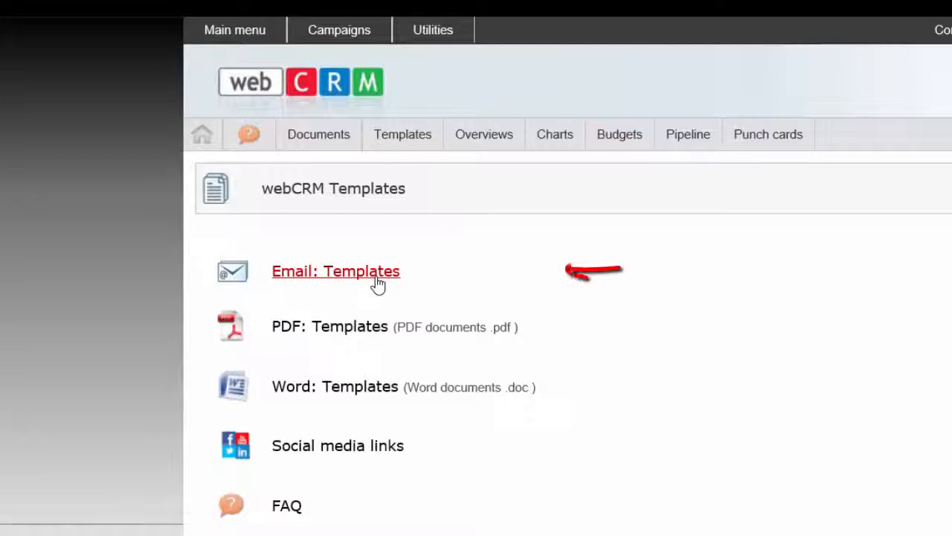
pyautogui.click(335, 271)
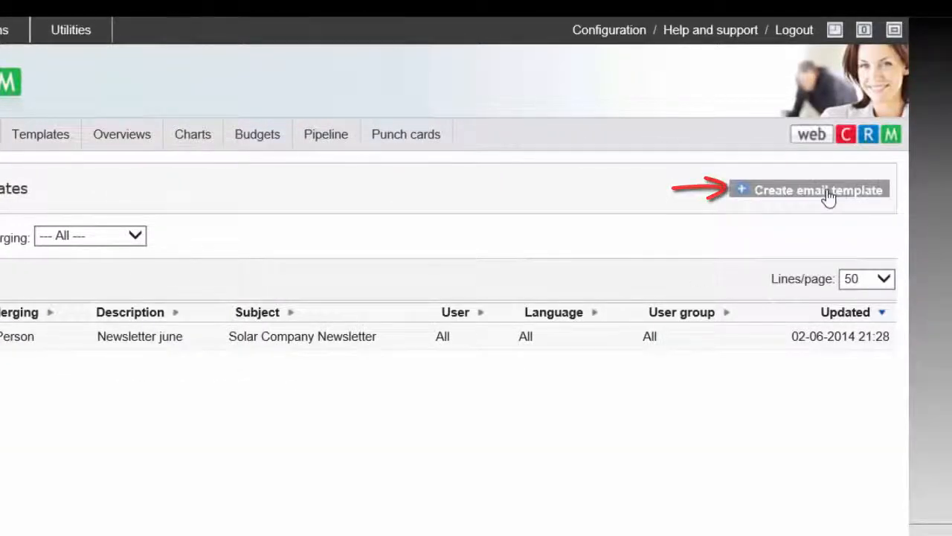
# Save a new Newsletter-type email template with description and subject 'Newsletter', merging on Person
pyautogui.click(818, 190)
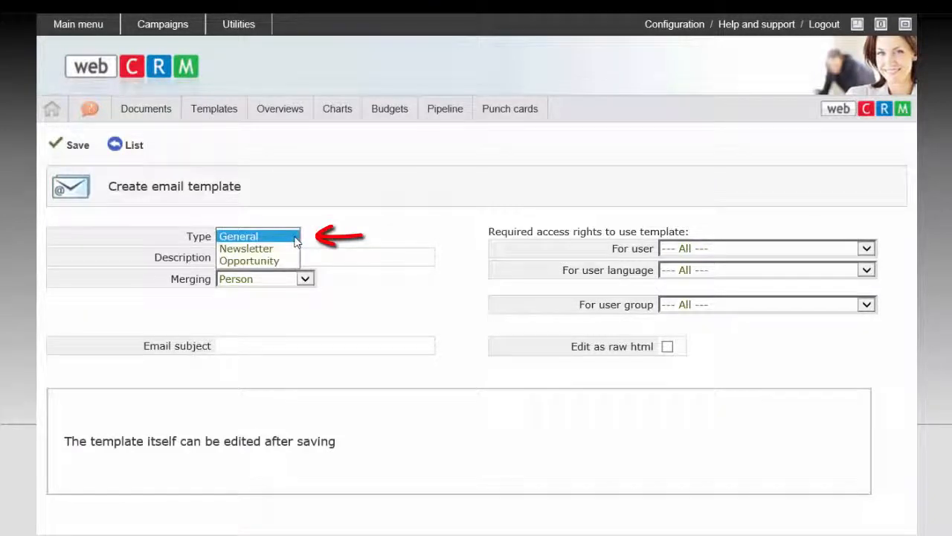
pyautogui.click(246, 247)
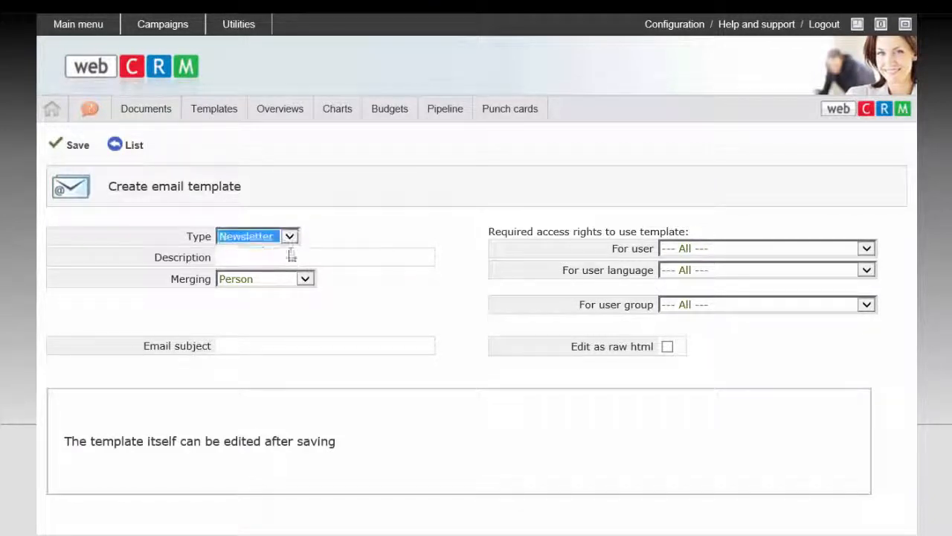
pyautogui.write('Newsletter')
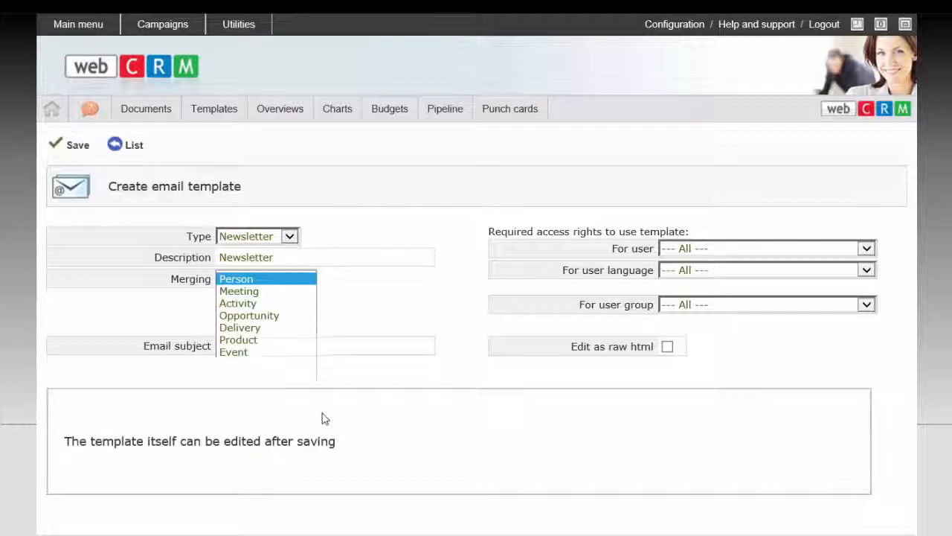
pyautogui.click(236, 278)
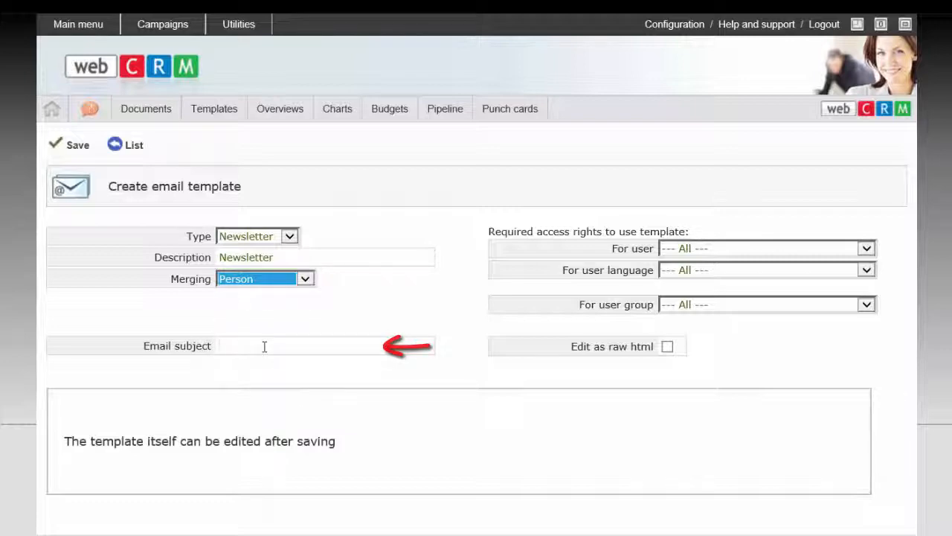
pyautogui.write('Newsletter')
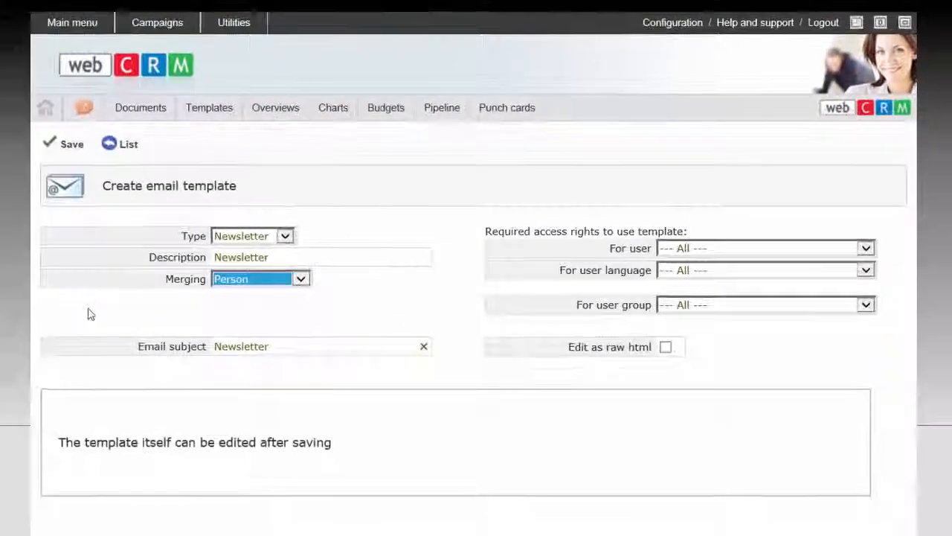
pyautogui.click(67, 144)
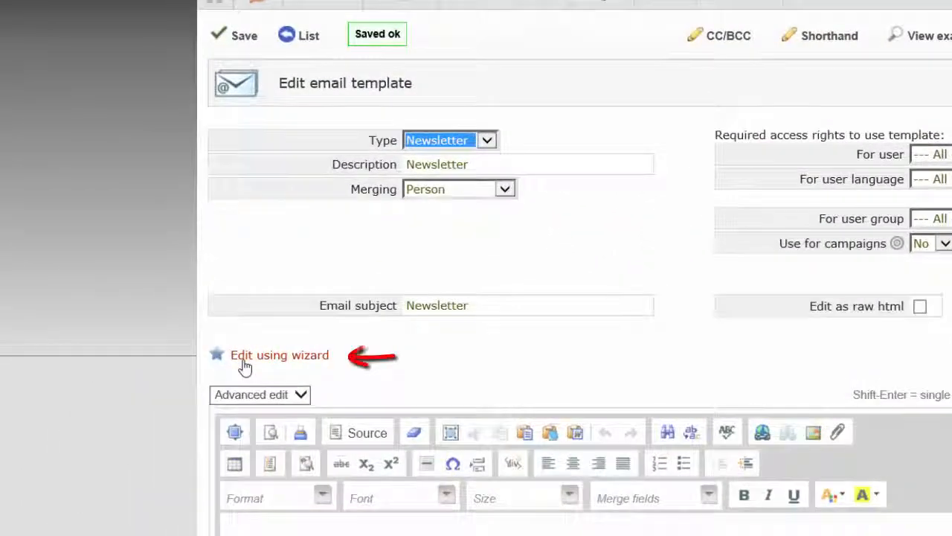
# Open the template in the style wizard and save it with Newsletter Theme
pyautogui.click(280, 355)
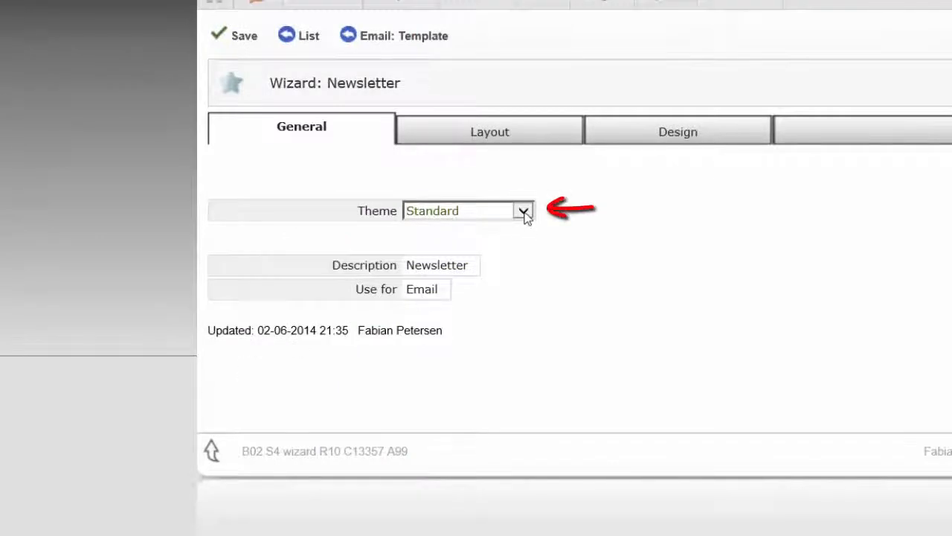
pyautogui.click(524, 210)
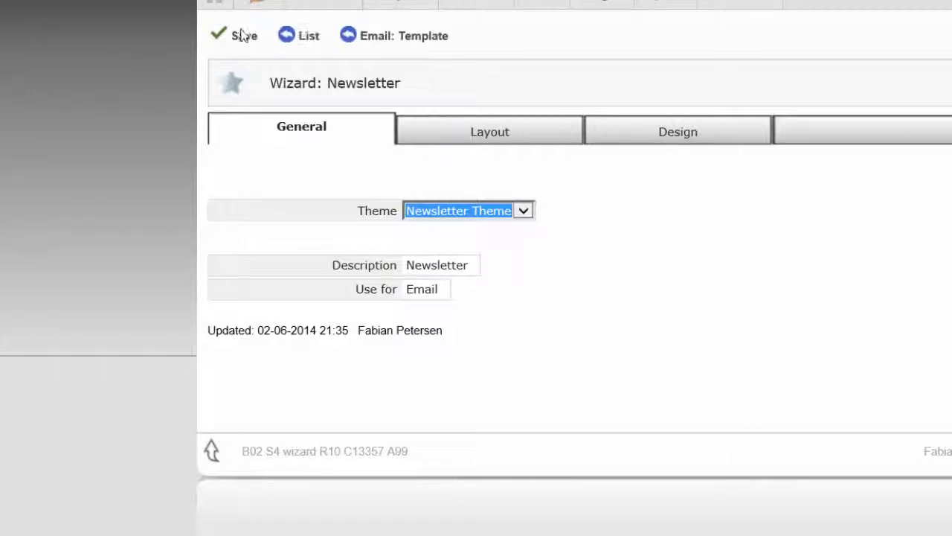
pyautogui.click(244, 35)
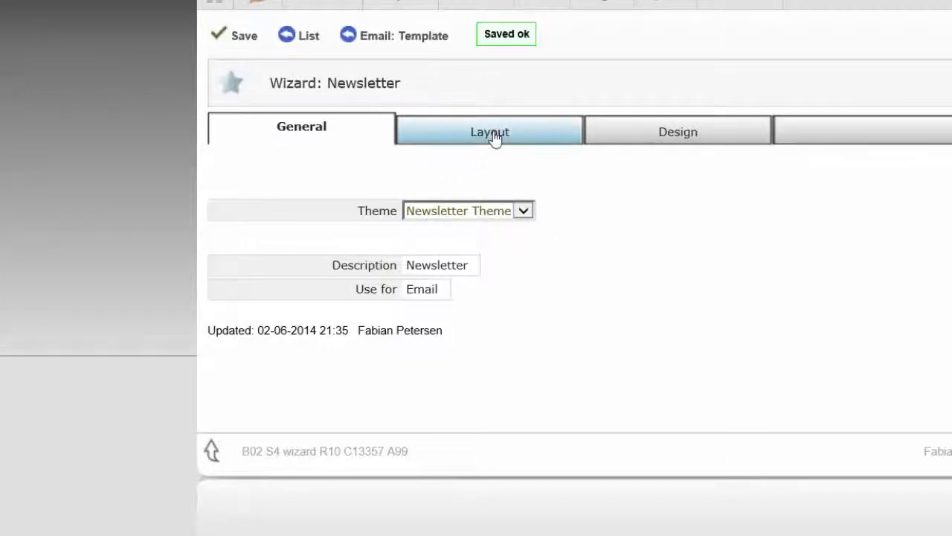
# Lay out the newsletter as one-column, three-column and two-column sections
pyautogui.click(489, 131)
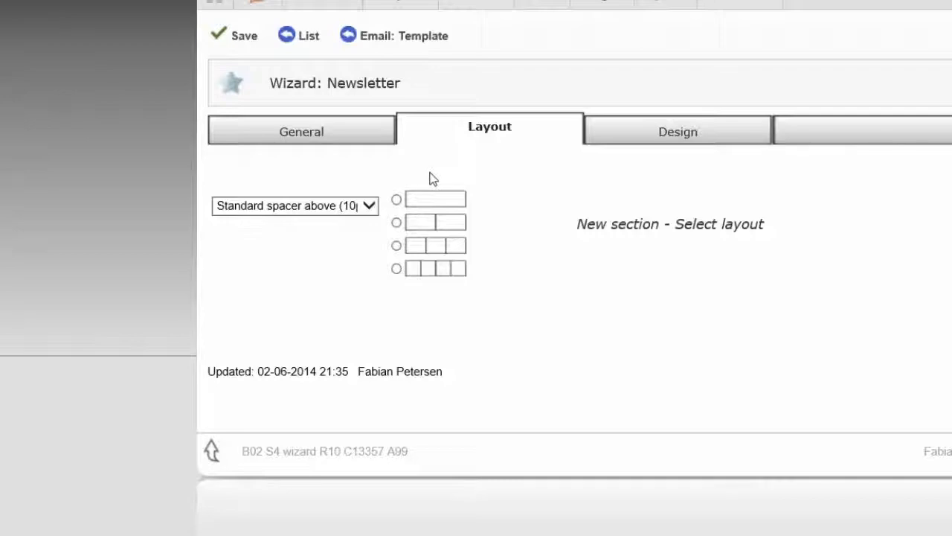
pyautogui.moveTo(408, 193)
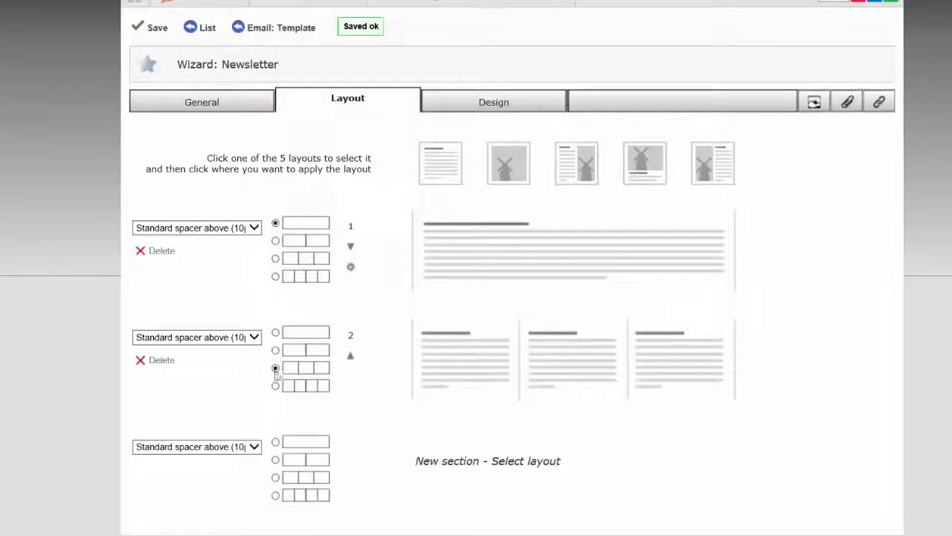
pyautogui.click(275, 367)
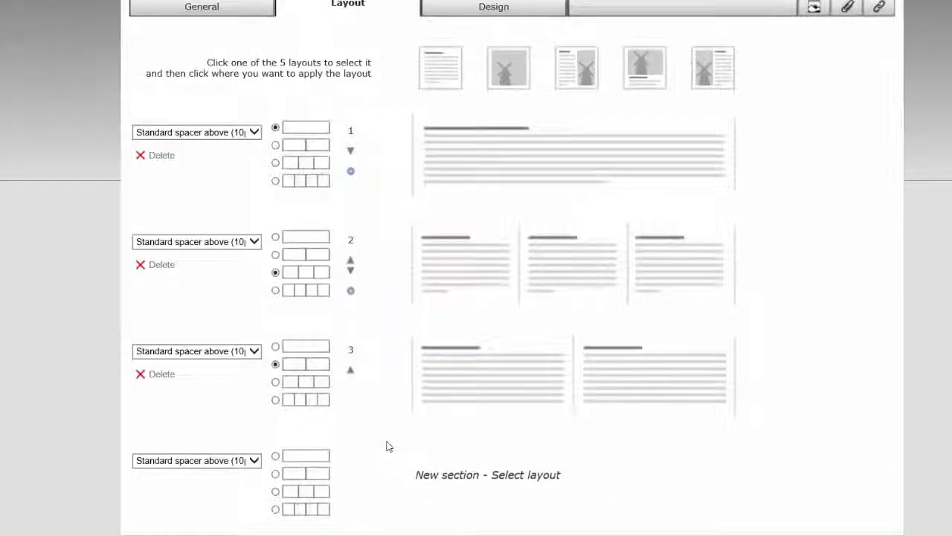
pyautogui.scroll(-3)
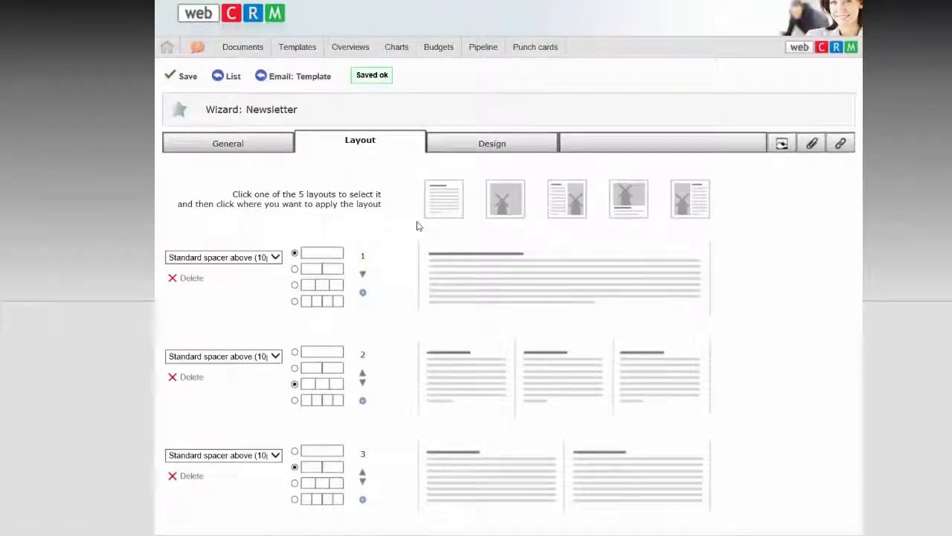
pyautogui.moveTo(397, 246)
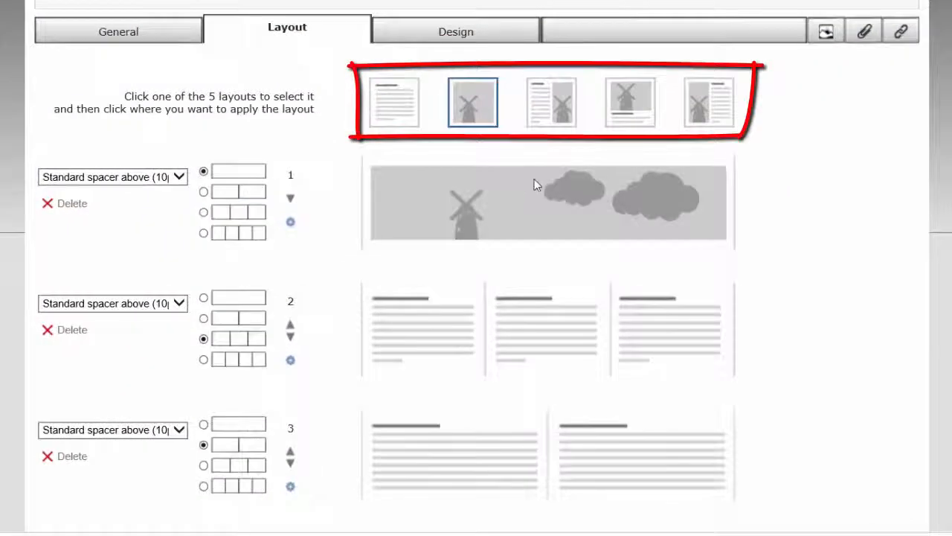
# Apply the text-with-image layout to row 2's middle block and add Spacer 1 above row 2
pyautogui.click(551, 102)
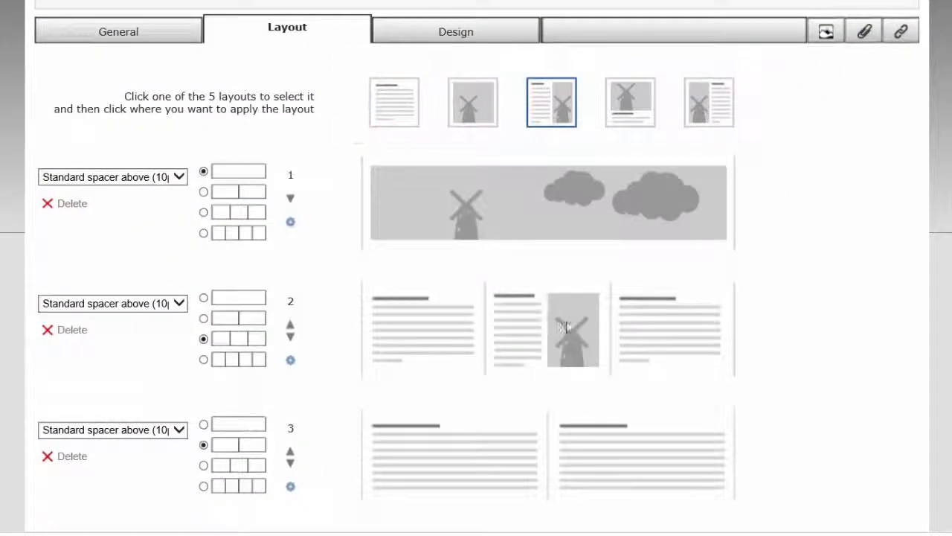
pyautogui.moveTo(804, 347)
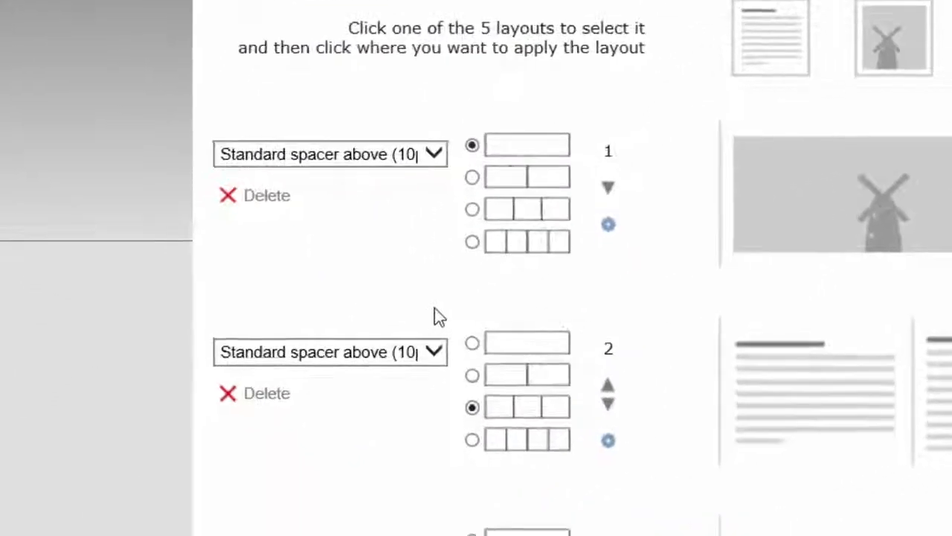
pyautogui.click(330, 352)
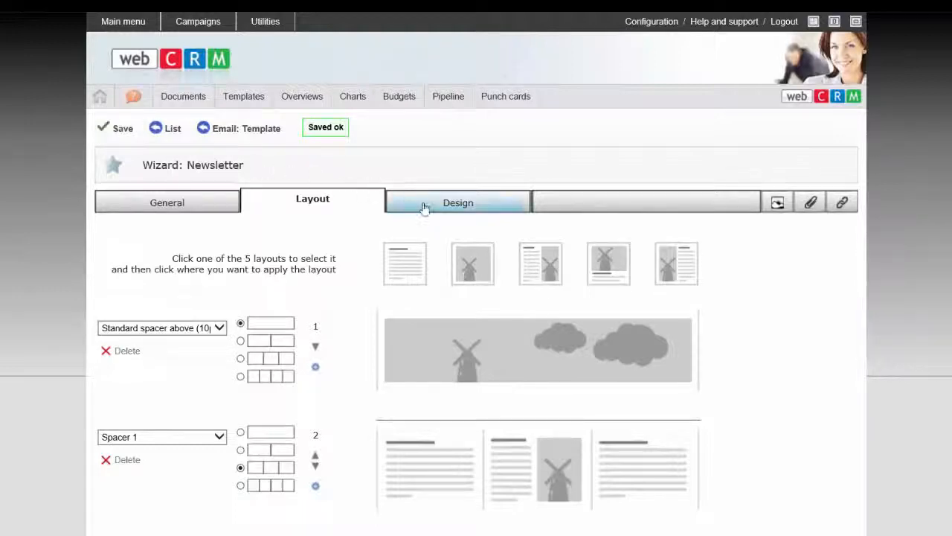
# Move to the Design step to choose row images and links
pyautogui.click(457, 203)
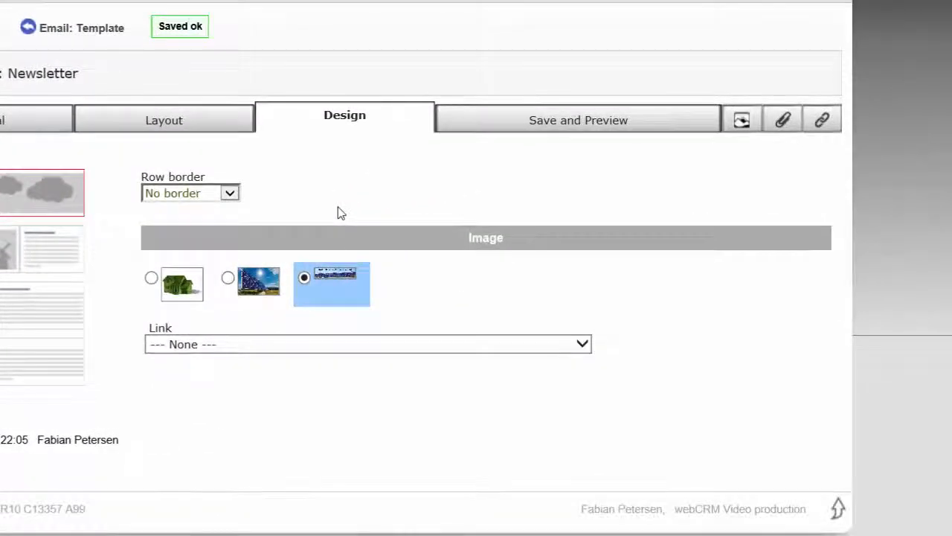
pyautogui.moveTo(354, 218)
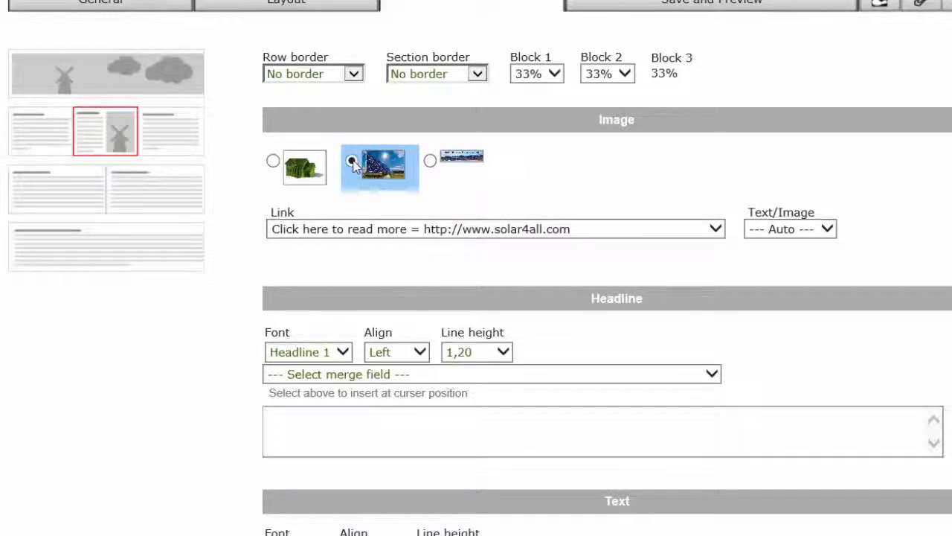
# Give the middle block a 50% text/image split, headline 'Solar Parks' and a photovoltaic power station paragraph
pyautogui.click(351, 160)
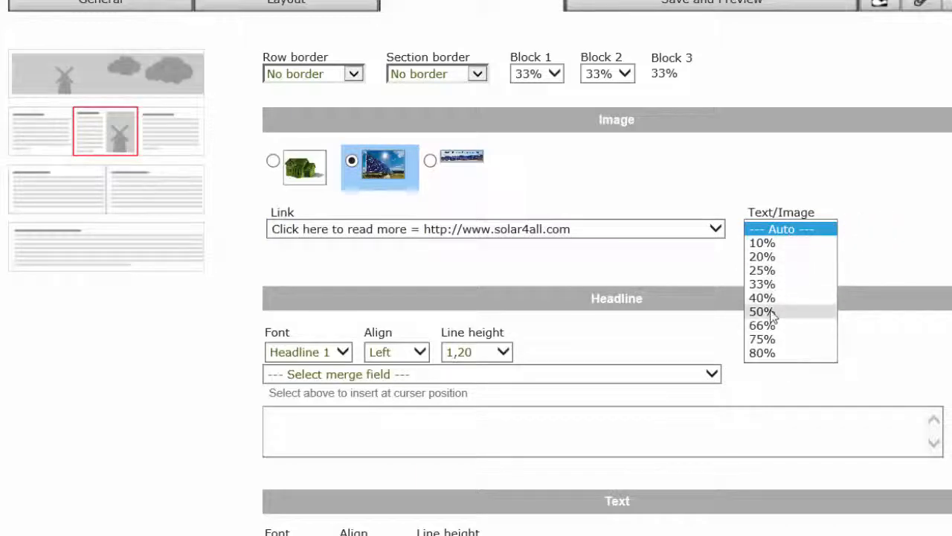
pyautogui.click(761, 311)
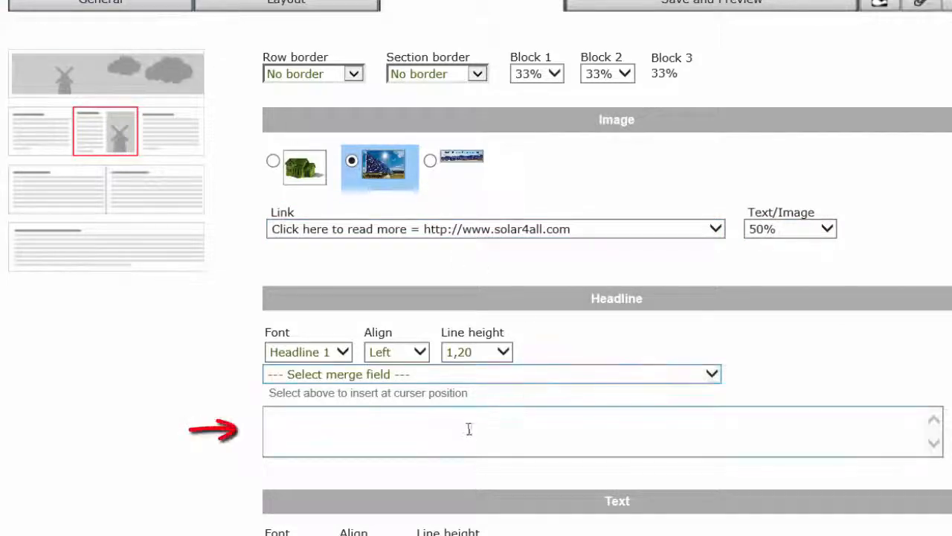
pyautogui.write('Solar')
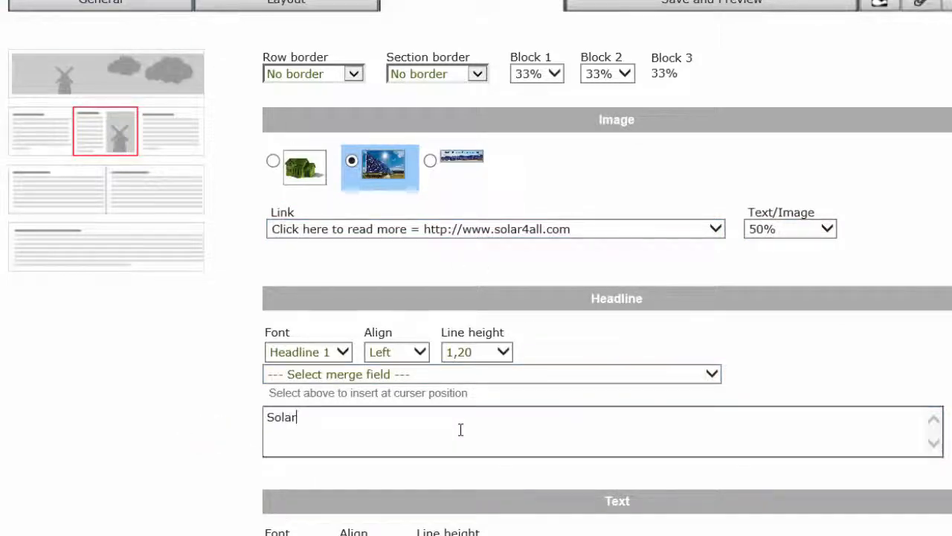
pyautogui.write('Parks')
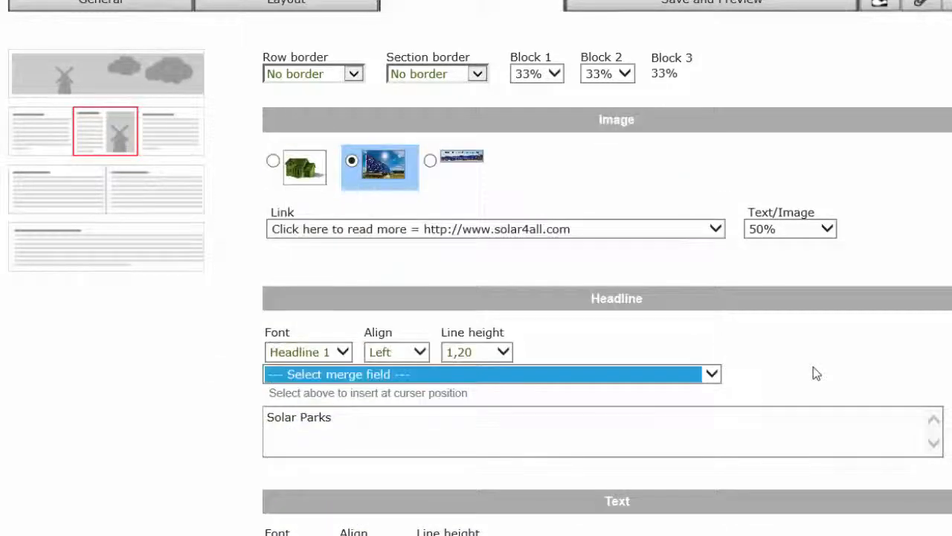
pyautogui.scroll(-3)
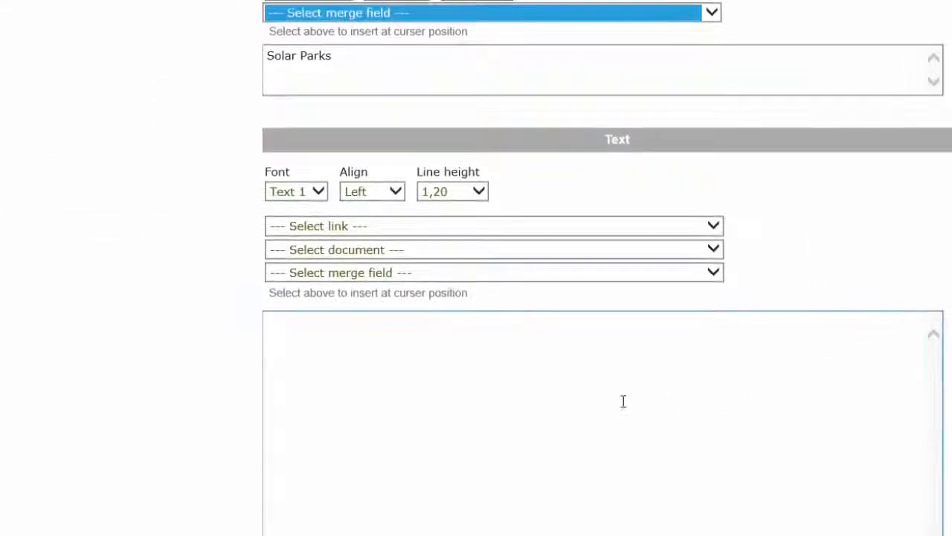
pyautogui.write('A photovoltaic power station, also known as a solar park, is a large-scale photovoltaic system (PV) designed for the supply of merchant power into the electricity grid')
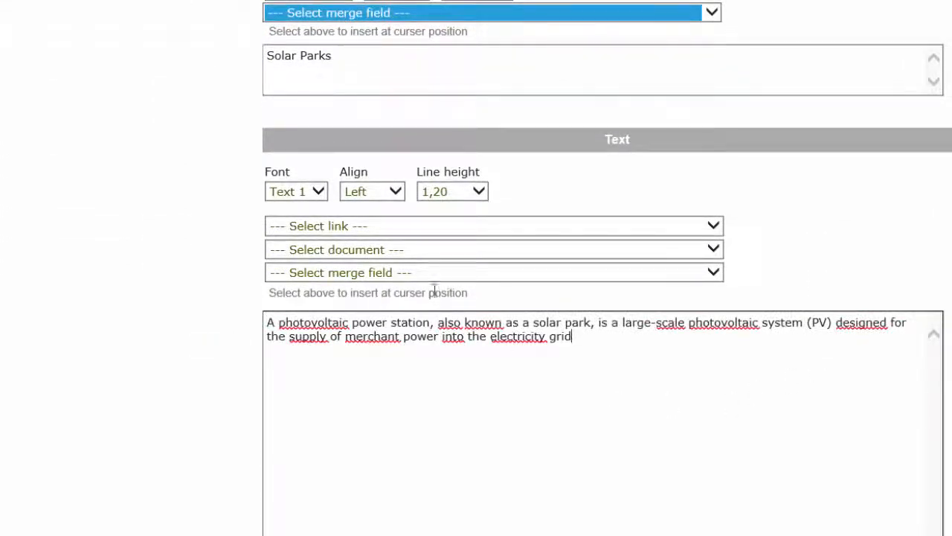
pyautogui.click(493, 272)
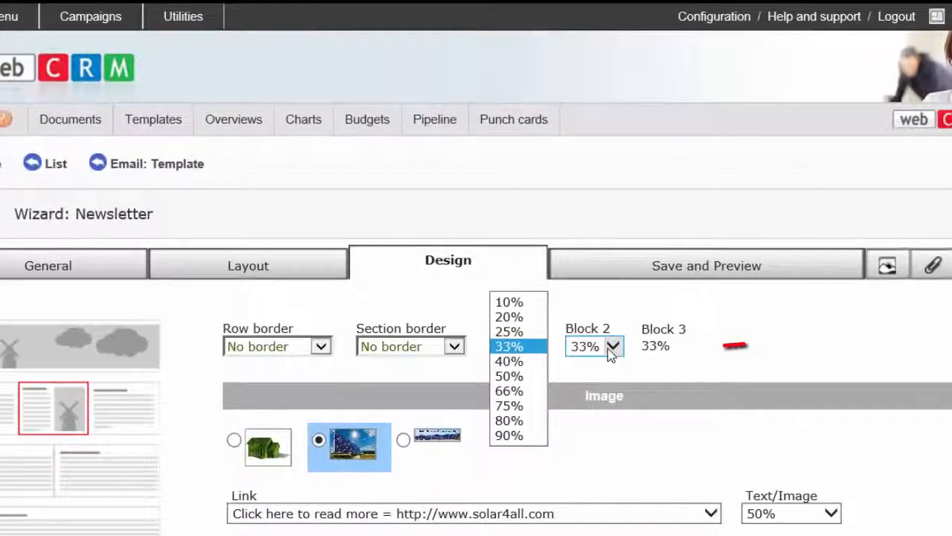
# Keep block 1 at 33% width, then save the design and preview it
pyautogui.click(509, 346)
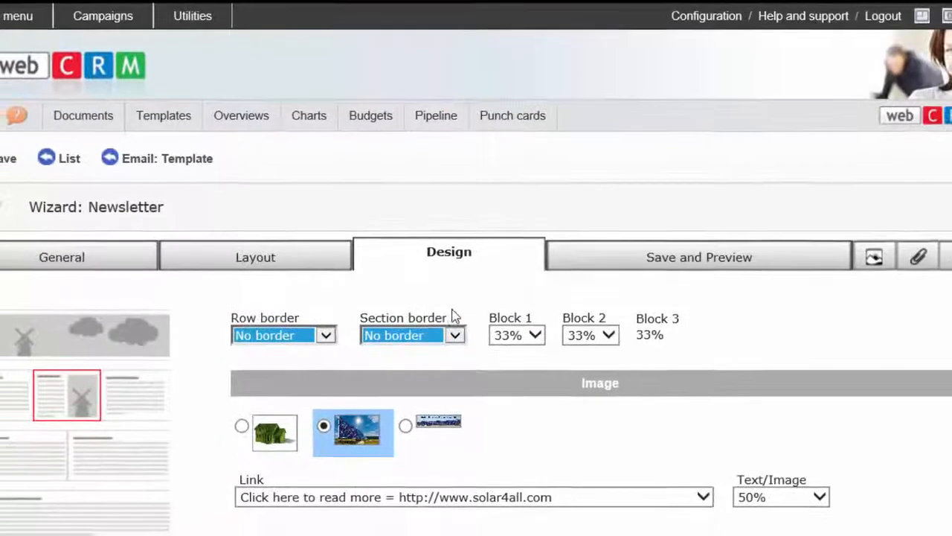
pyautogui.scroll(-3)
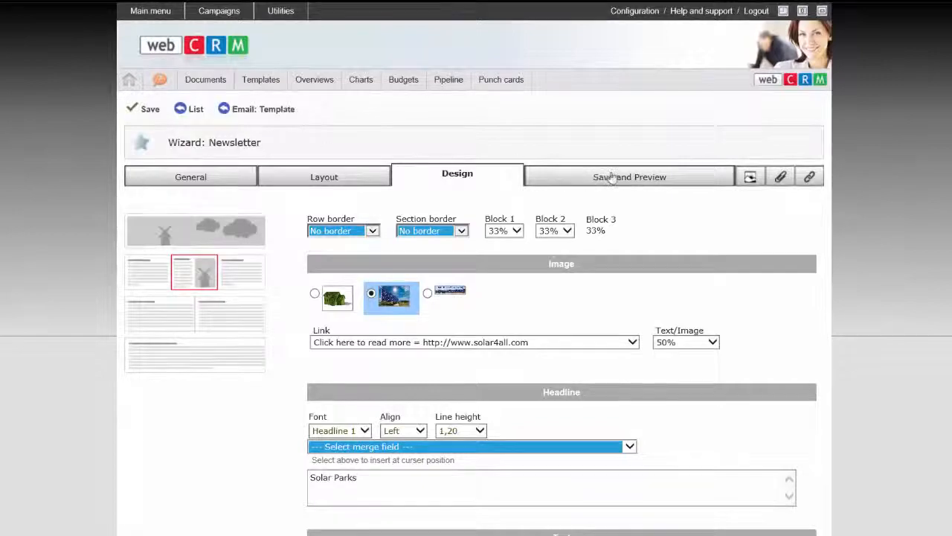
pyautogui.click(150, 109)
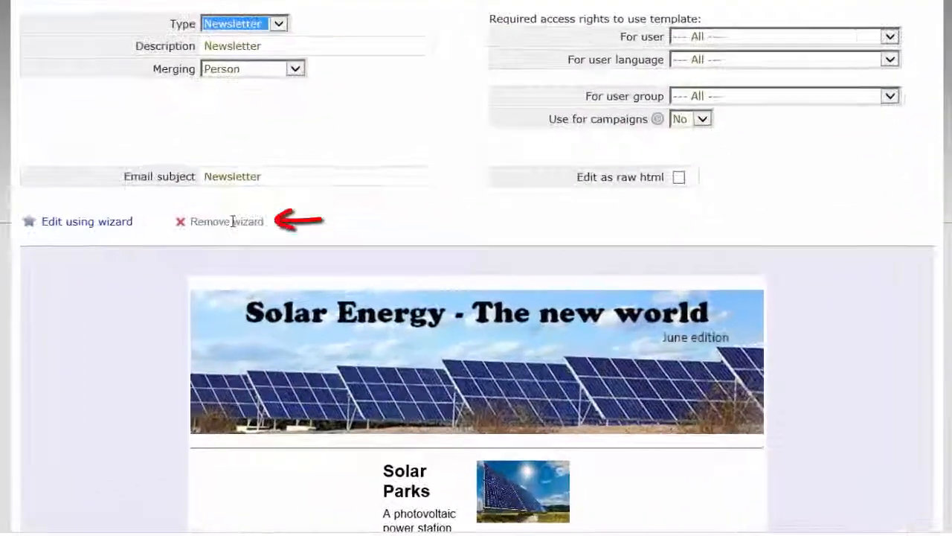
# Review the Solar Energy preview and choose Remove wizard to prompt deleting wizard data
pyautogui.click(218, 221)
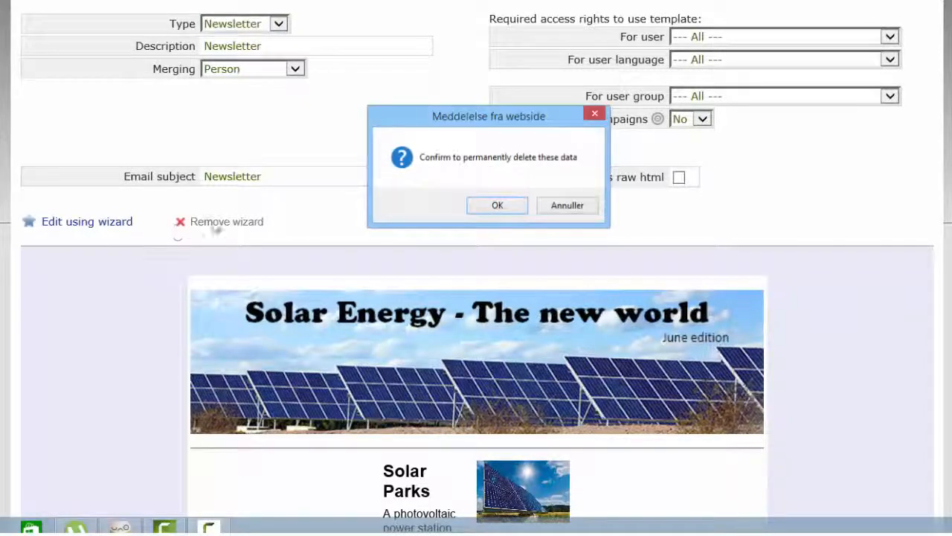